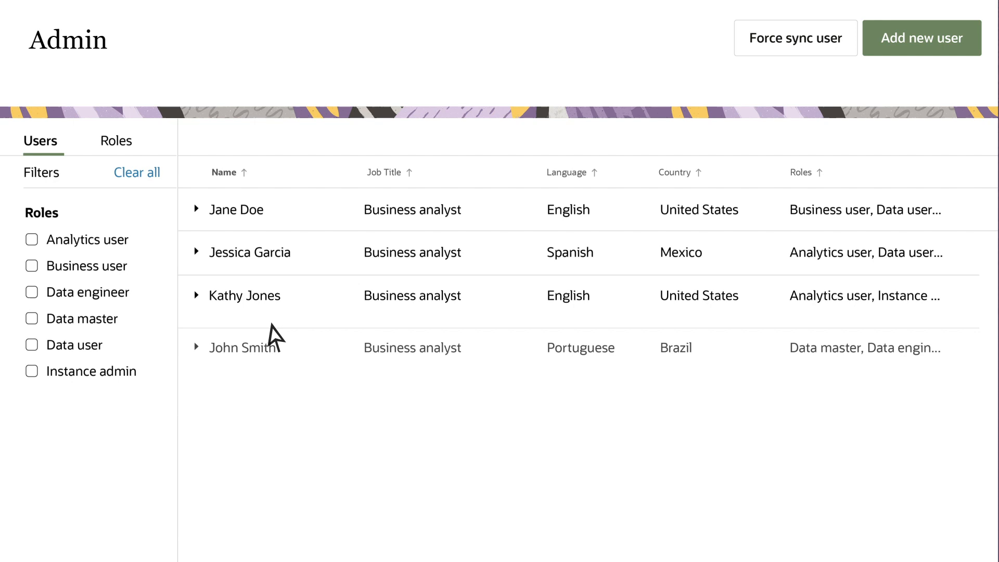
Leave the Admin users list for the main navigation menu of Unity areas.
{"action": "left_click", "coordinate": [197, 294]}
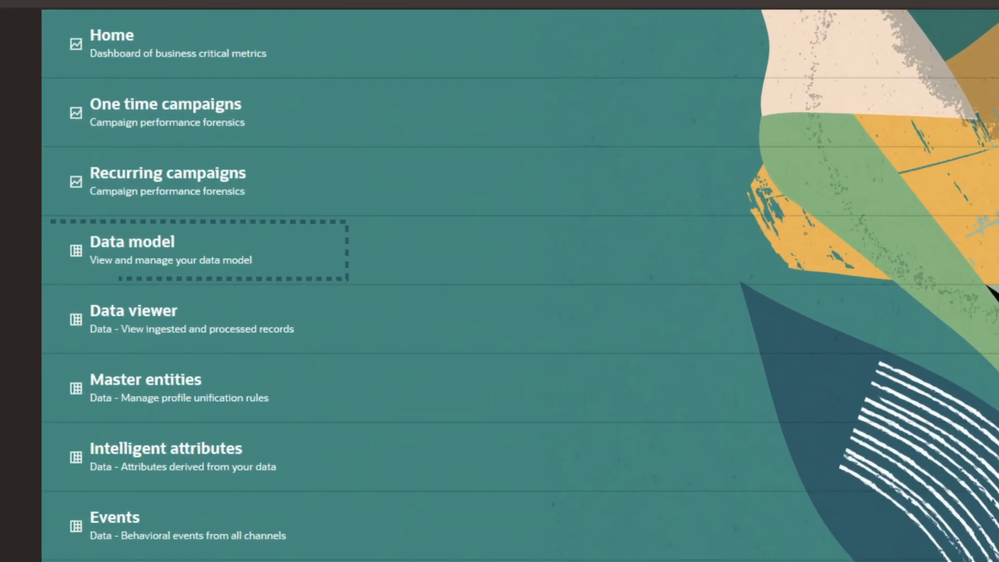
Review the Address object's attributes in the Data model, then return to the navigation menu.
{"action": "left_click", "coordinate": [132, 242]}
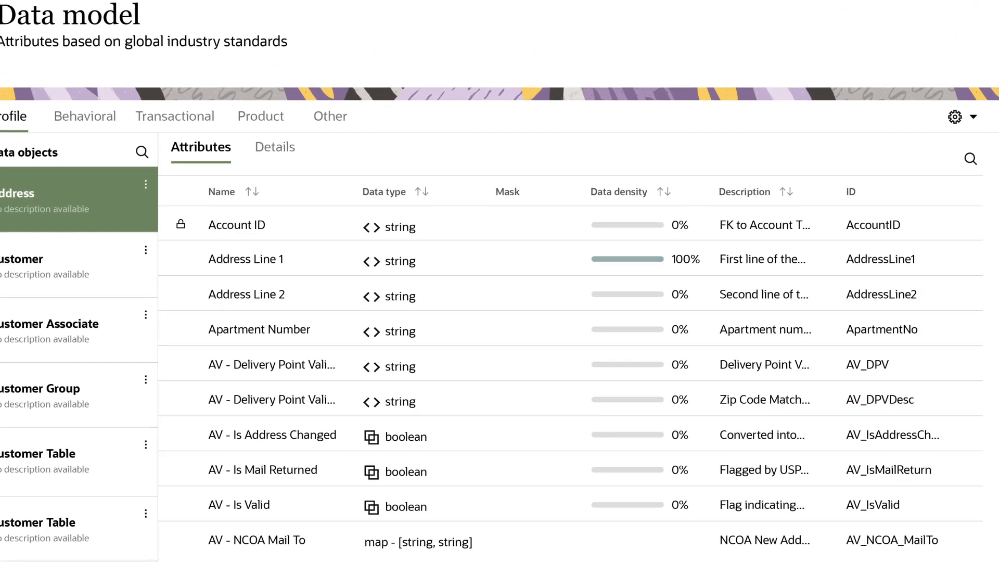
{"action": "scroll", "scroll_direction": "up", "scroll_amount": 3}
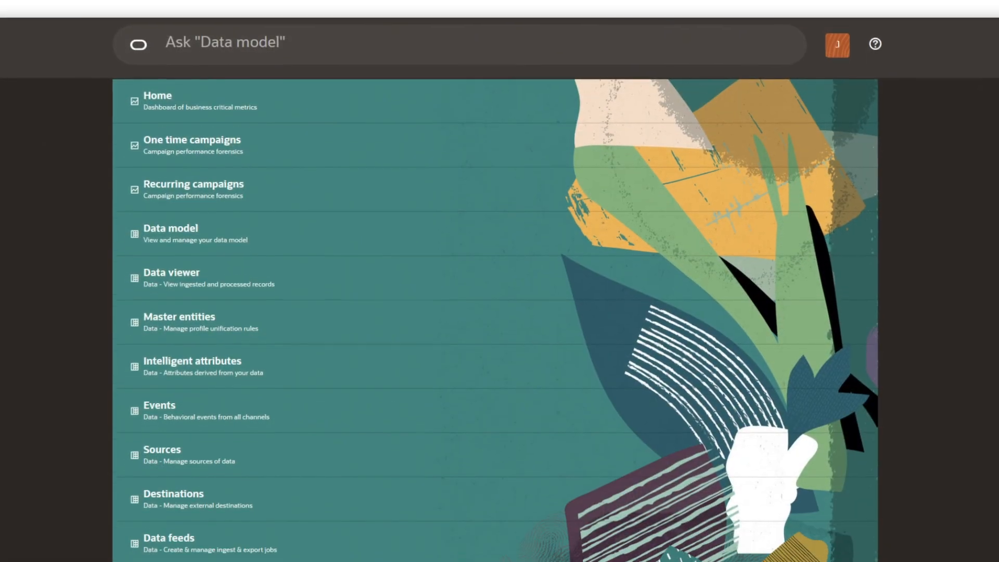
Go to the Sources page listing data sources with their ingest job counts.
{"action": "scroll", "scroll_direction": "down", "scroll_amount": 3}
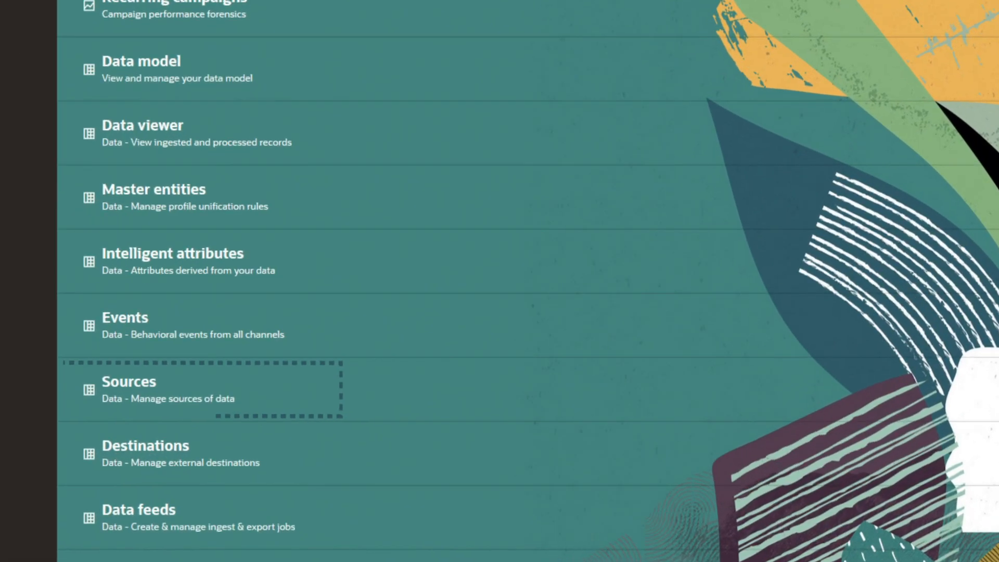
{"action": "scroll", "scroll_direction": "down", "scroll_amount": 3}
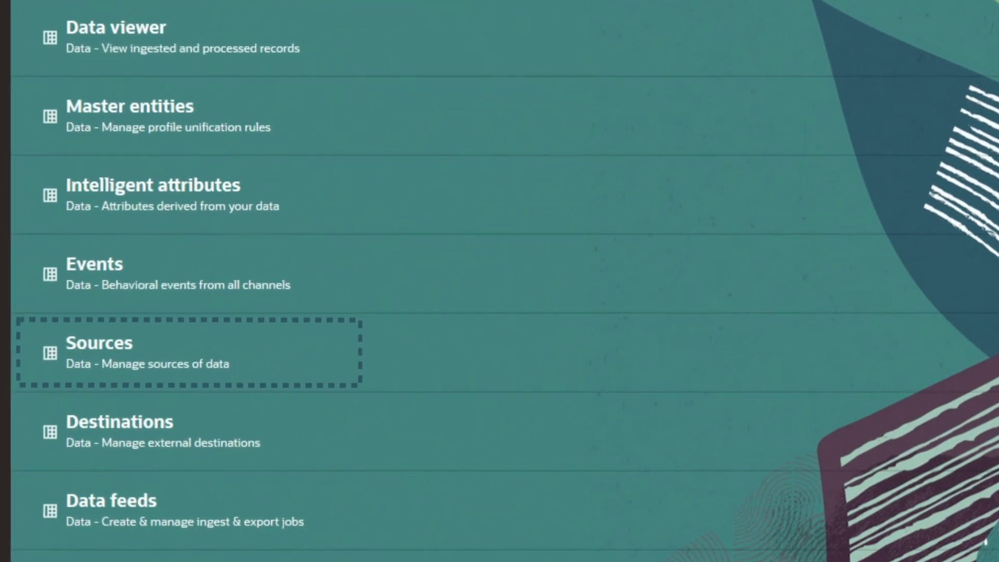
{"action": "left_click", "coordinate": [99, 343]}
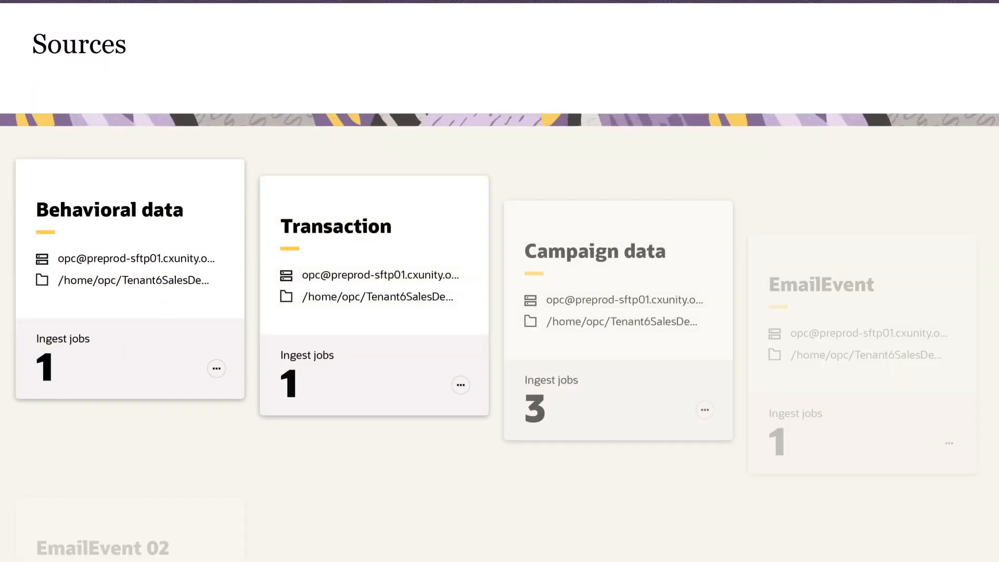
Reach the Data feeds page listing ingest and export jobs.
{"action": "scroll", "scroll_direction": "up", "scroll_amount": 3}
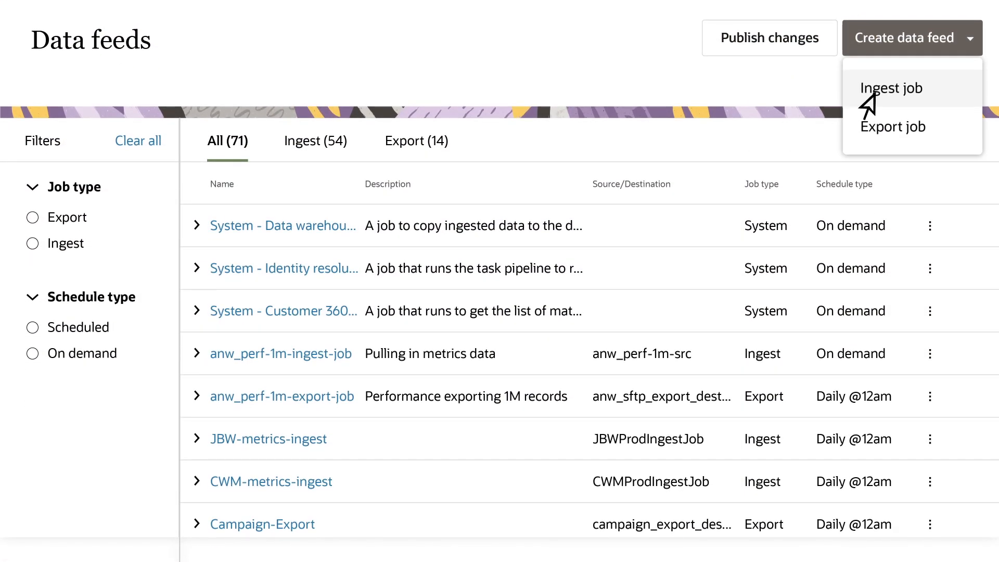
Choose Export job from Create data feed to begin a new Adtech Service destination.
{"action": "left_click", "coordinate": [892, 88]}
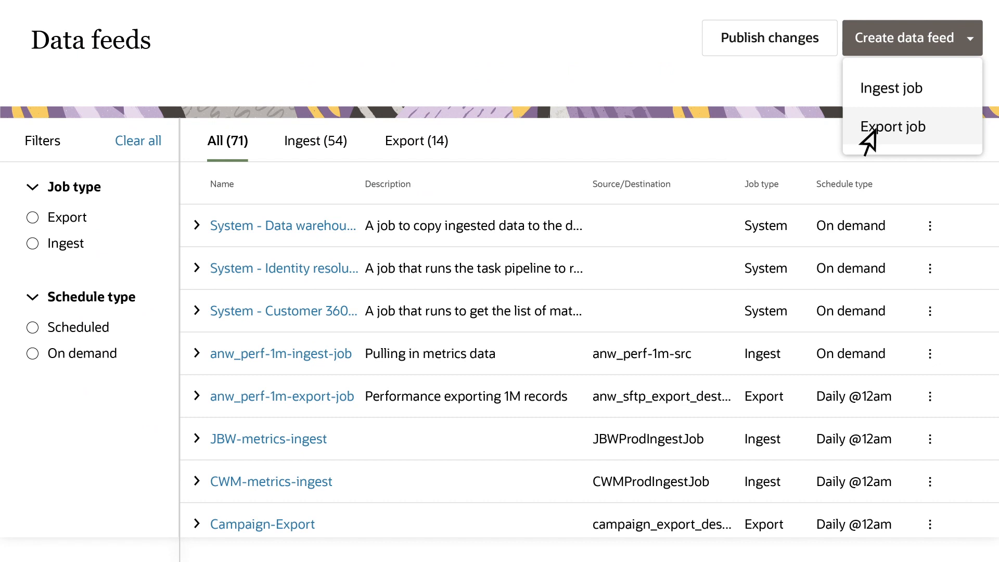
{"action": "left_click", "coordinate": [894, 126]}
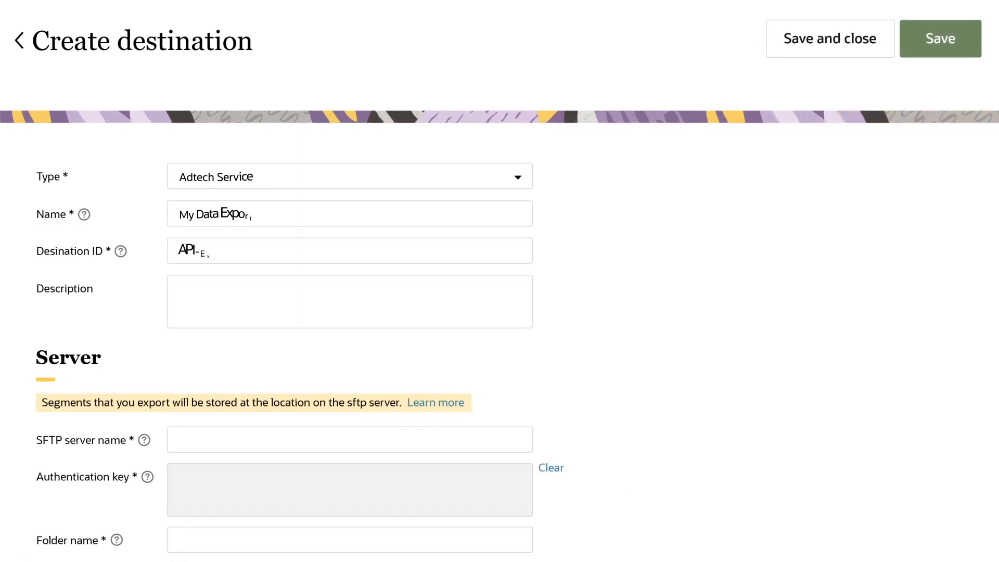